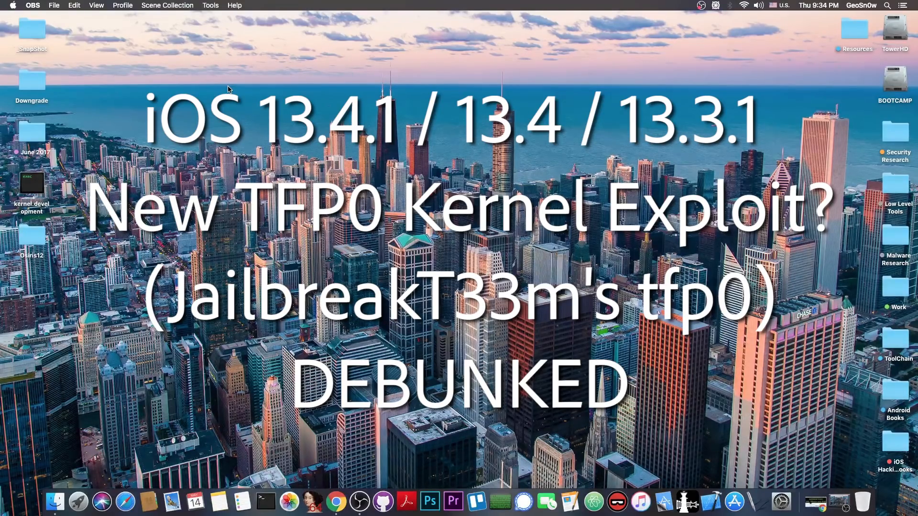
{"action": "mouse_move", "coordinate": [503, 235]}
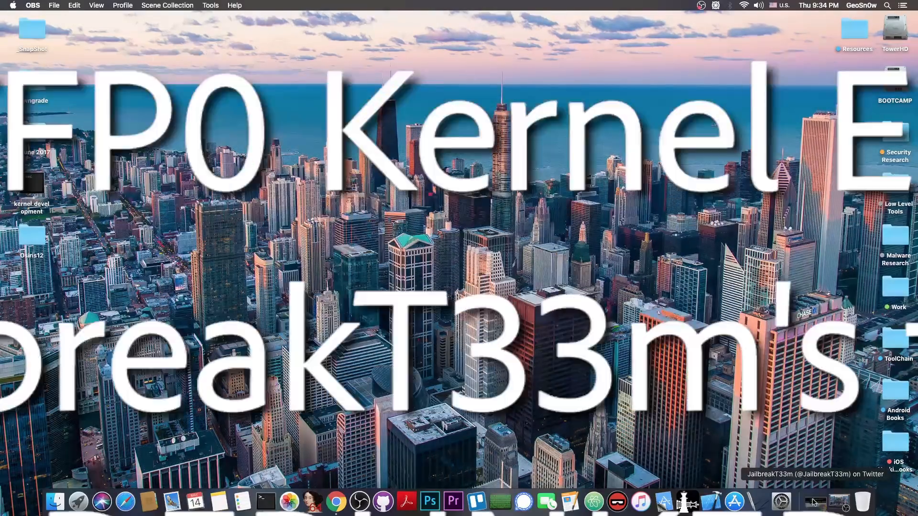
Show the JailbreakT33m profile, then Proteas' tweet on the iOS 13.4.1 A13 tfp0 exploit.
{"action": "left_click", "coordinate": [347, 501]}
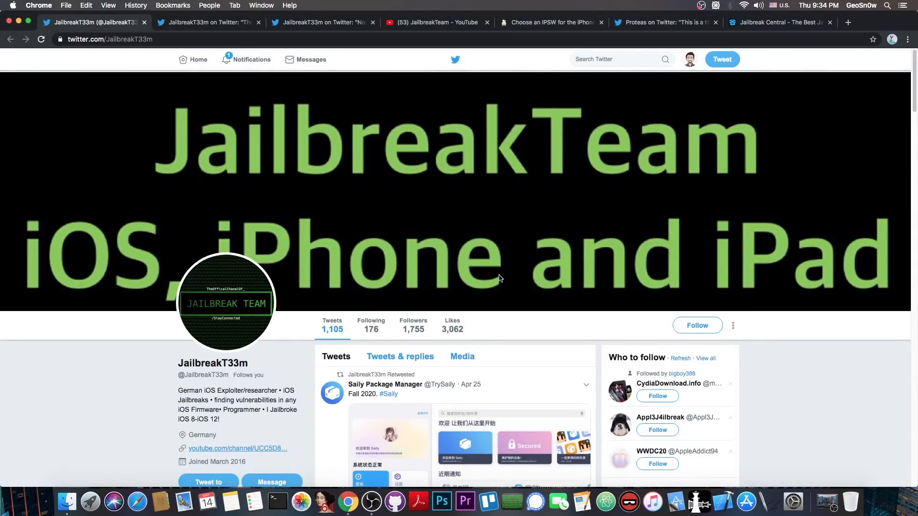
{"action": "mouse_move", "coordinate": [474, 222]}
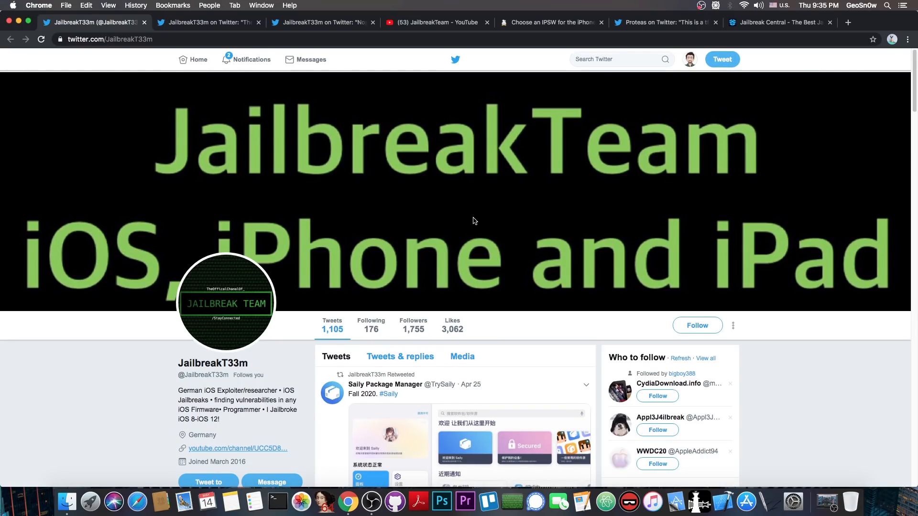
{"action": "mouse_move", "coordinate": [297, 111]}
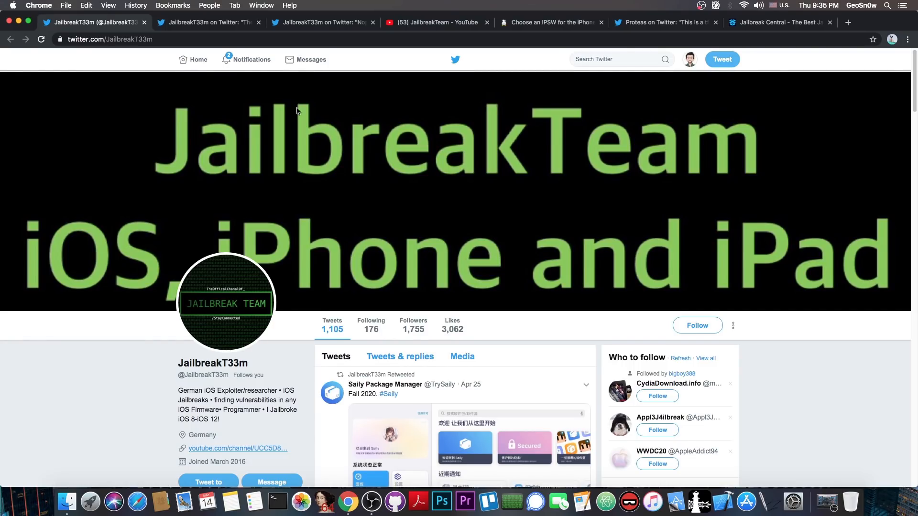
{"action": "mouse_move", "coordinate": [306, 120]}
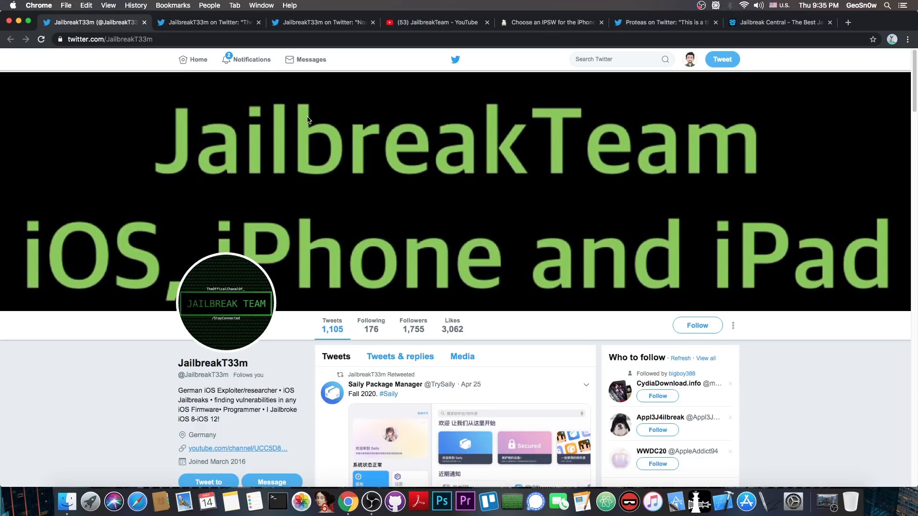
{"action": "mouse_move", "coordinate": [652, 106]}
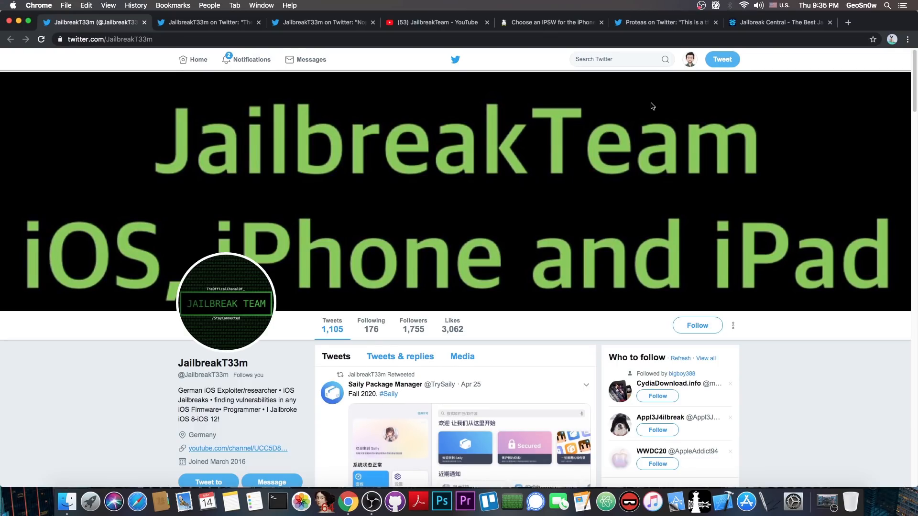
{"action": "left_click", "coordinate": [664, 23]}
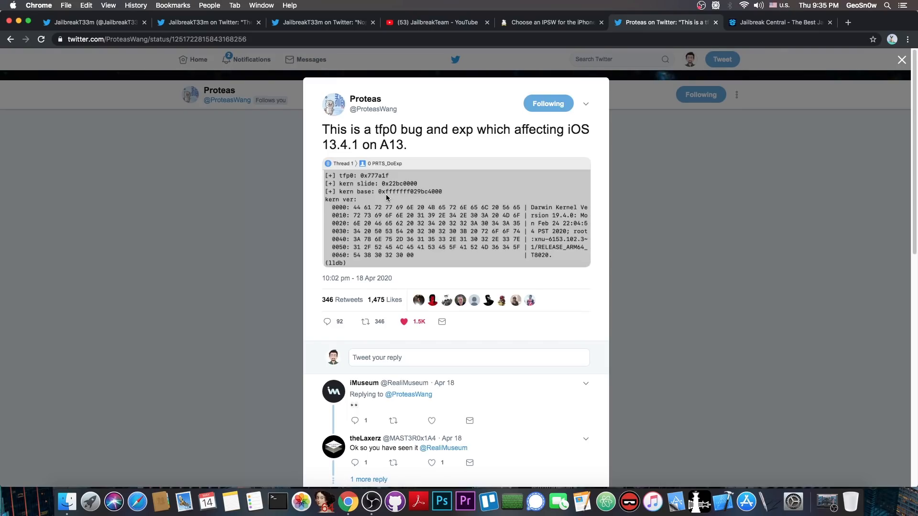
{"action": "left_click", "coordinate": [547, 22]}
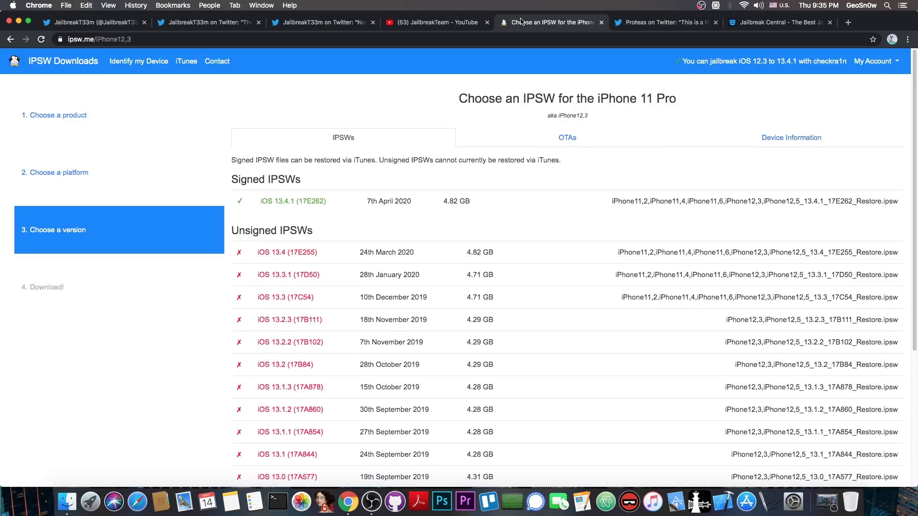
{"action": "mouse_move", "coordinate": [344, 211]}
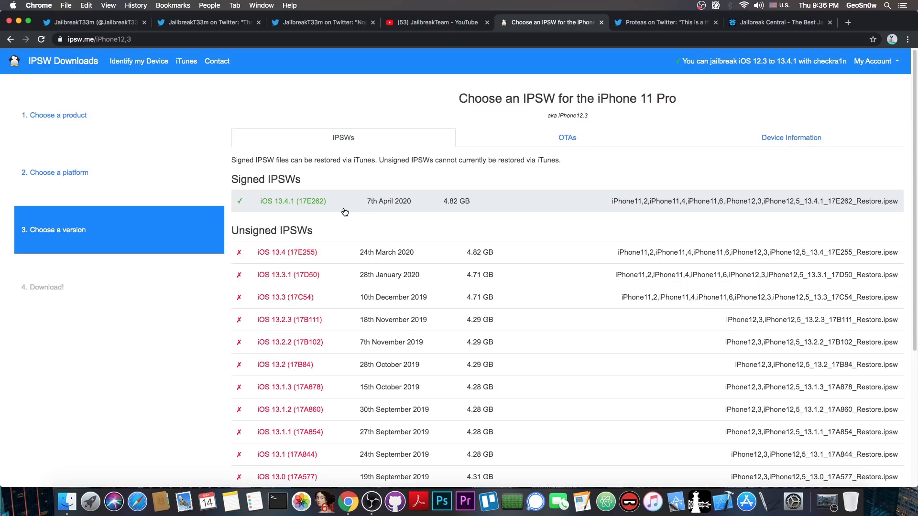
{"action": "left_click", "coordinate": [663, 22]}
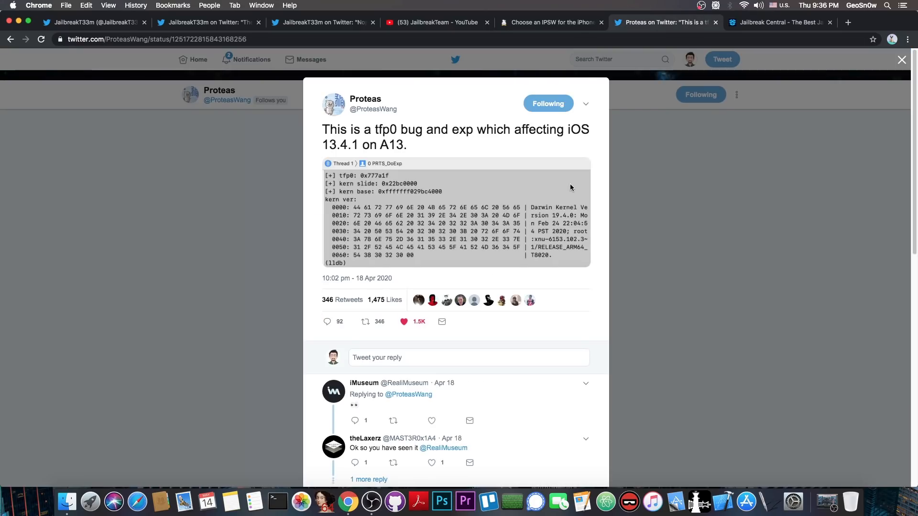
{"action": "left_click", "coordinate": [91, 23]}
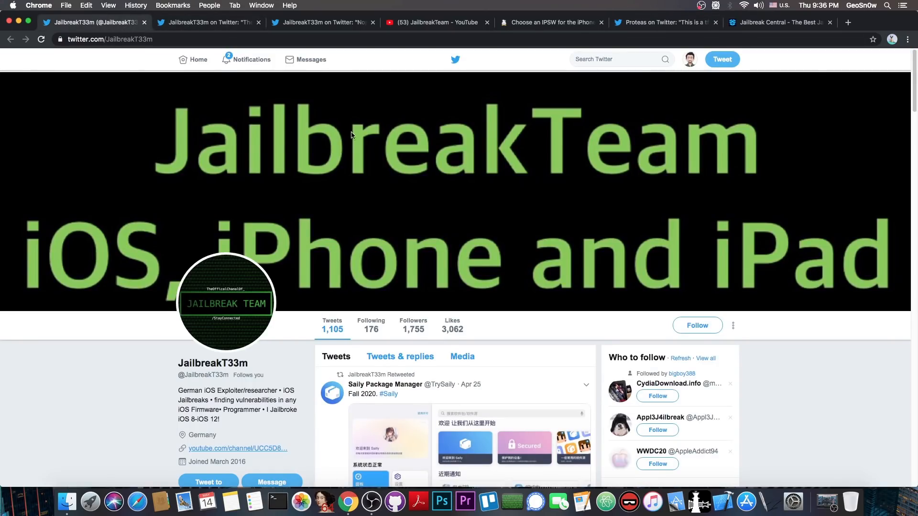
{"action": "left_click", "coordinate": [664, 22]}
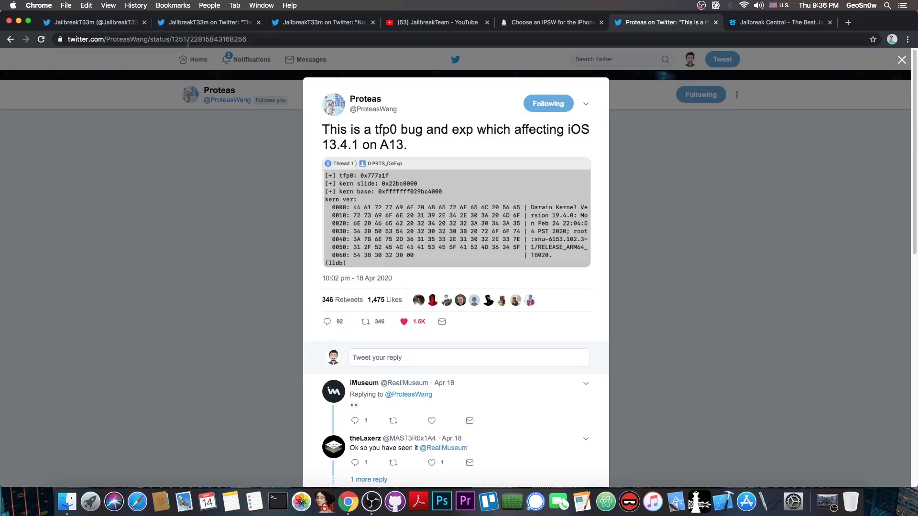
Return to the JailbreakT33m Twitter profile with its 1,105 tweets.
{"action": "left_click", "coordinate": [94, 22]}
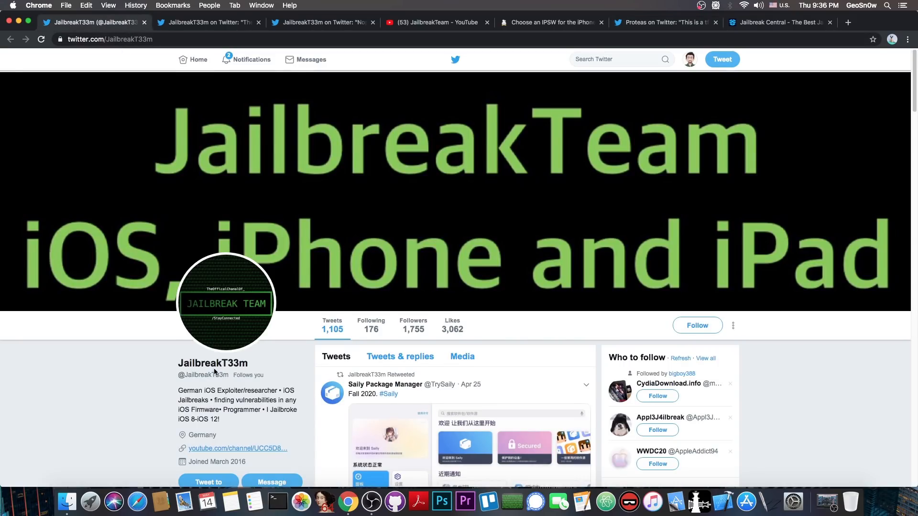
{"action": "mouse_move", "coordinate": [233, 462]}
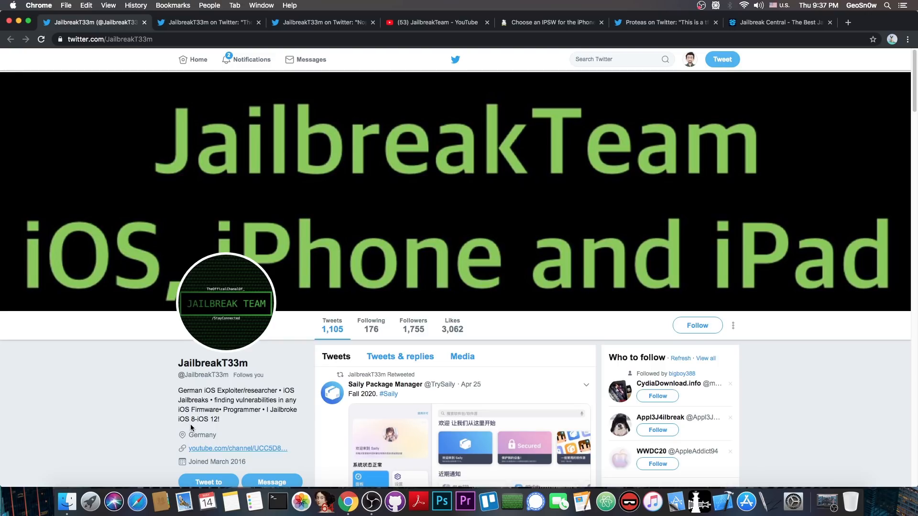
{"action": "mouse_move", "coordinate": [410, 22]}
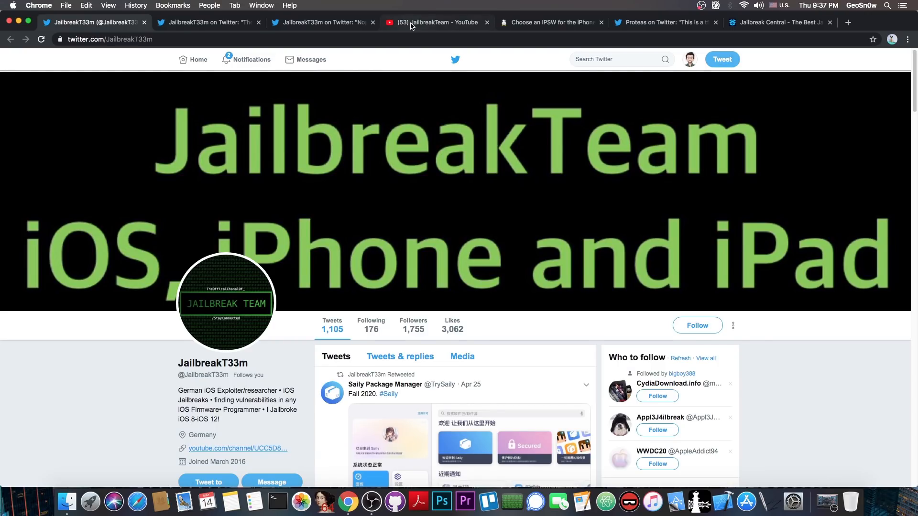
{"action": "left_click", "coordinate": [436, 22]}
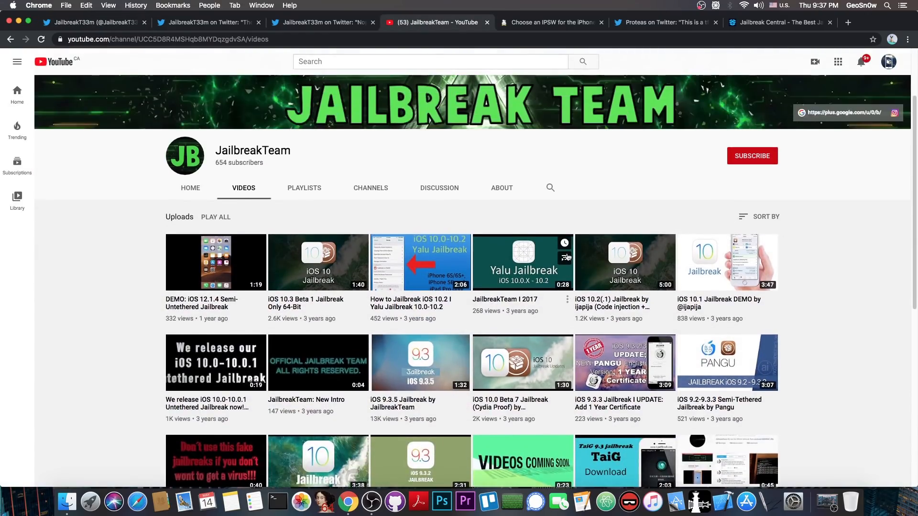
{"action": "scroll", "scroll_direction": "up", "scroll_amount": 3}
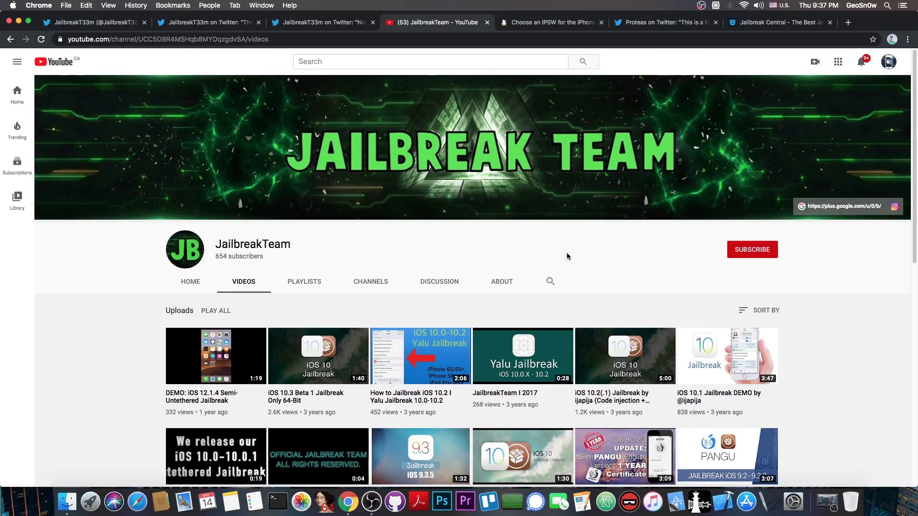
{"action": "scroll", "scroll_direction": "down", "scroll_amount": 3}
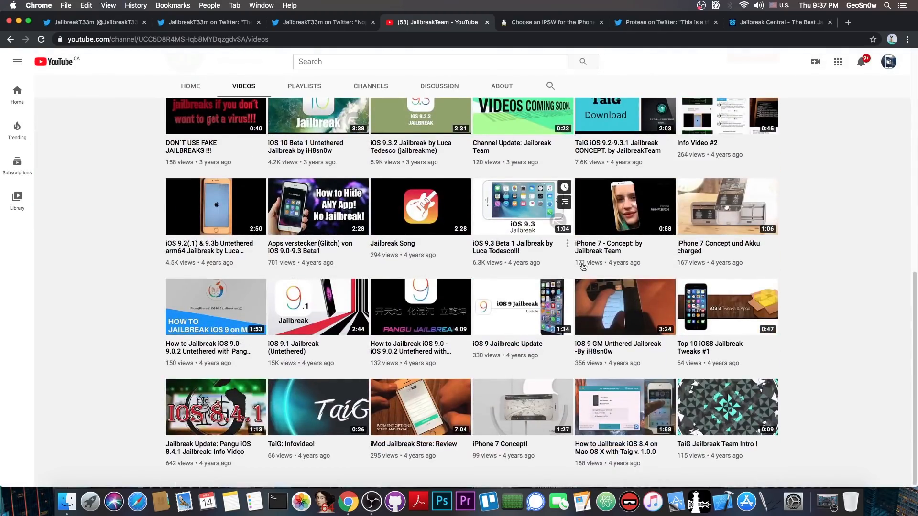
{"action": "mouse_move", "coordinate": [662, 480]}
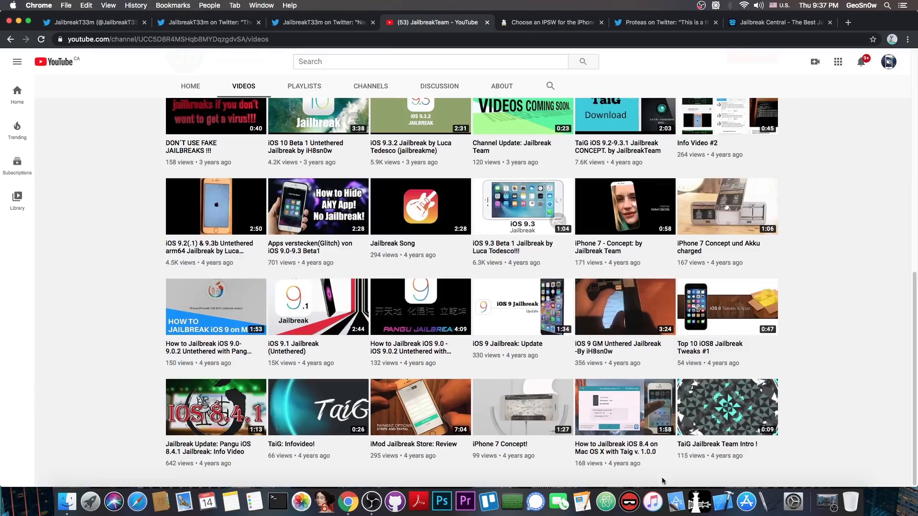
{"action": "mouse_move", "coordinate": [607, 433]}
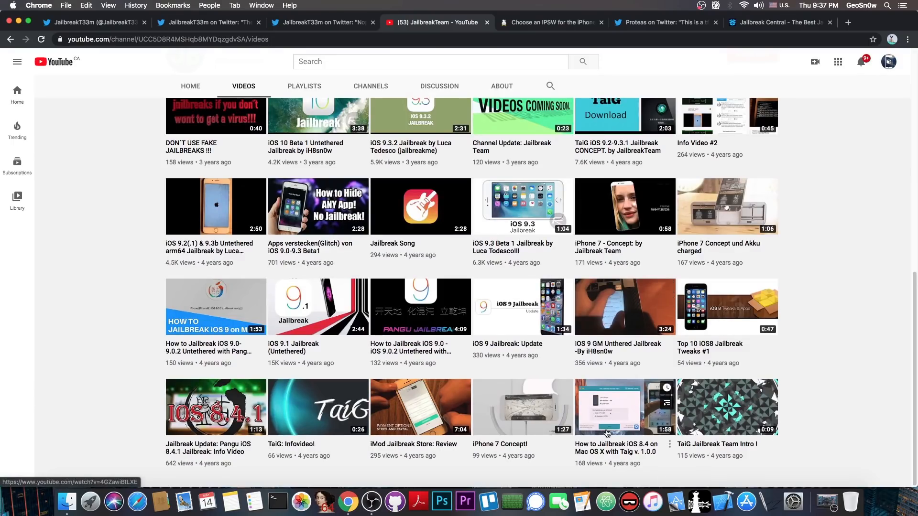
{"action": "scroll", "scroll_direction": "up", "scroll_amount": 3}
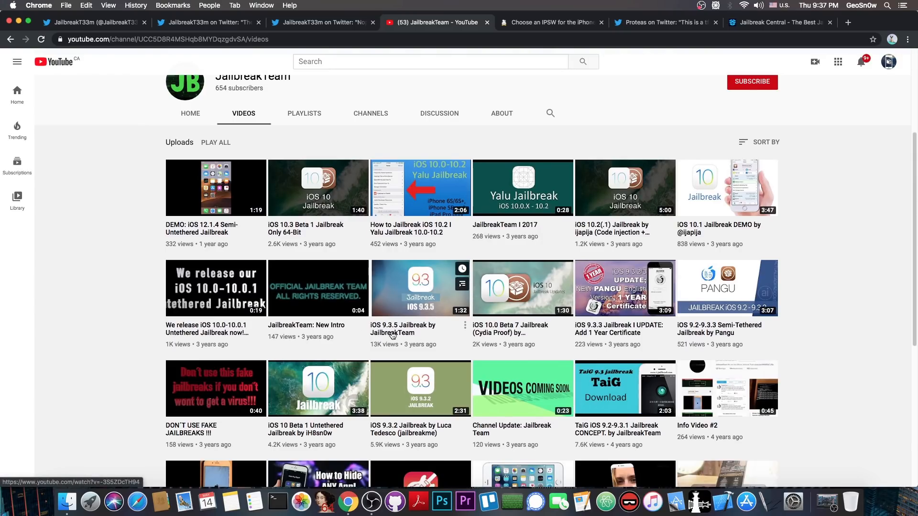
{"action": "mouse_move", "coordinate": [392, 337]}
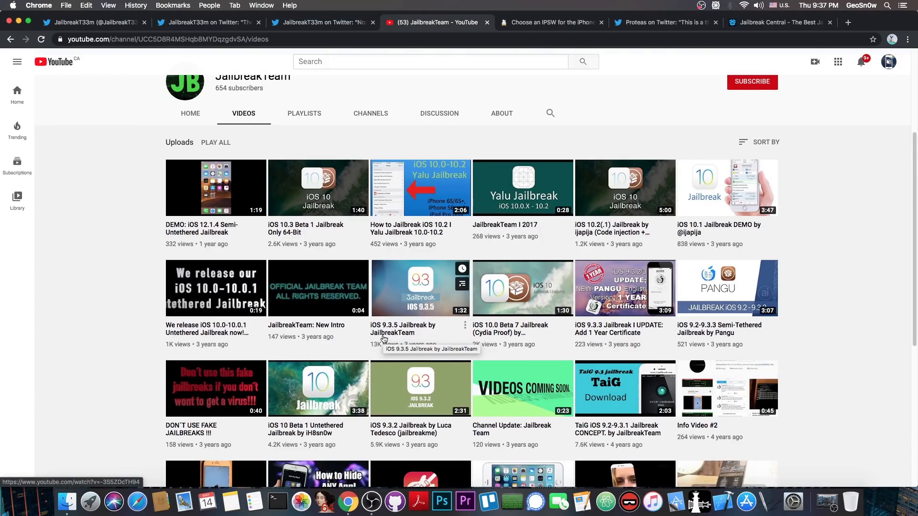
{"action": "mouse_move", "coordinate": [208, 232]}
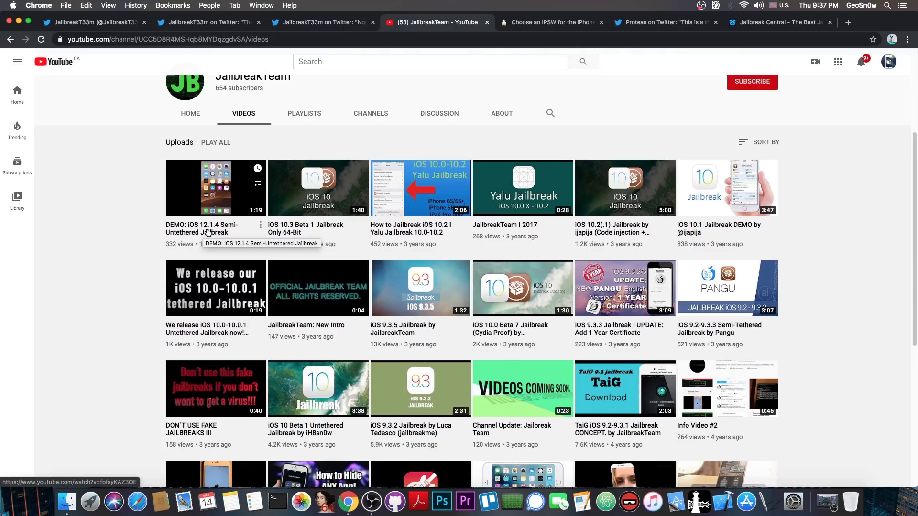
{"action": "mouse_move", "coordinate": [221, 241]}
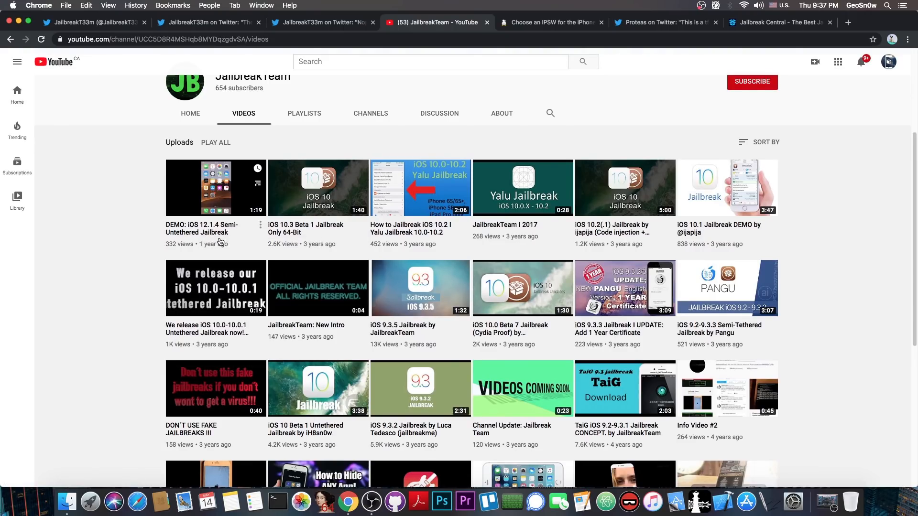
{"action": "mouse_move", "coordinate": [499, 283]}
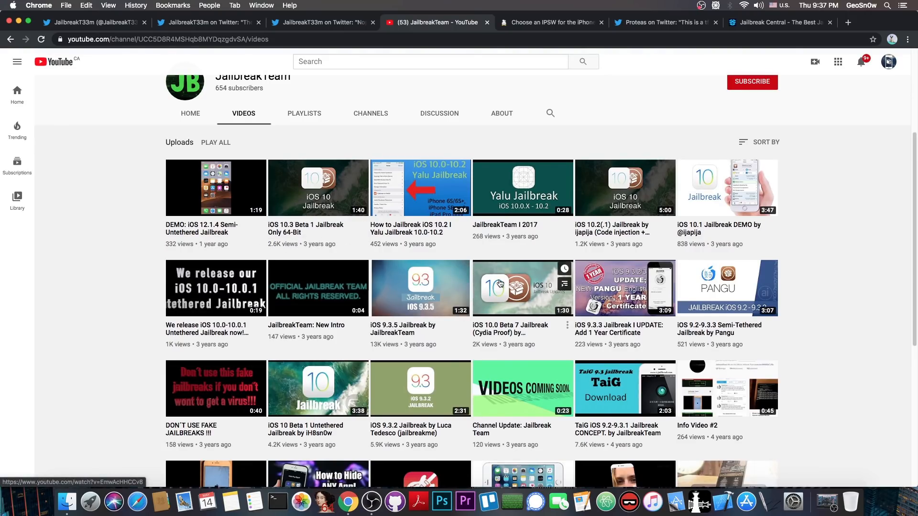
{"action": "mouse_move", "coordinate": [686, 248]}
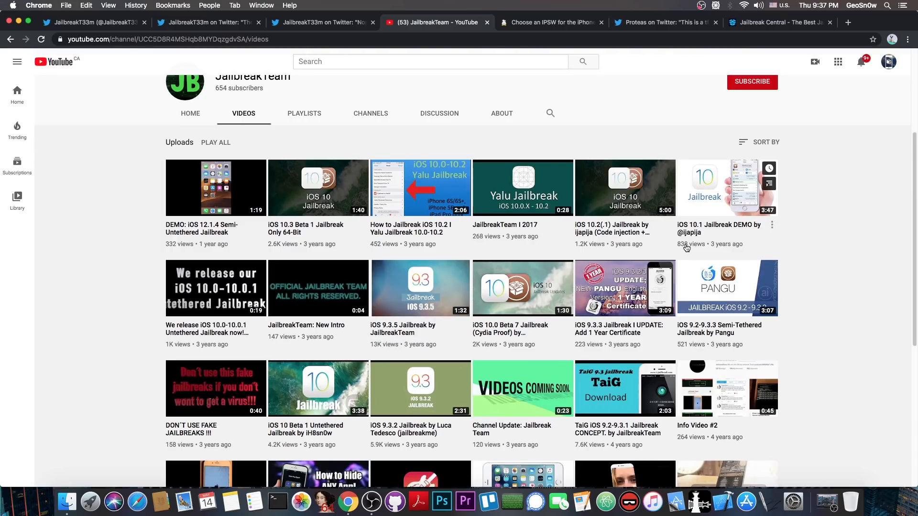
{"action": "mouse_move", "coordinate": [487, 229]}
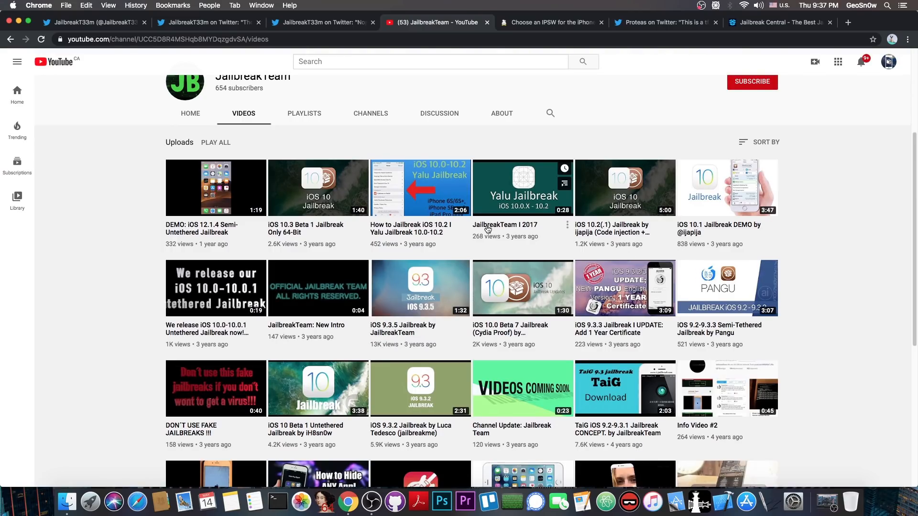
{"action": "mouse_move", "coordinate": [487, 229]}
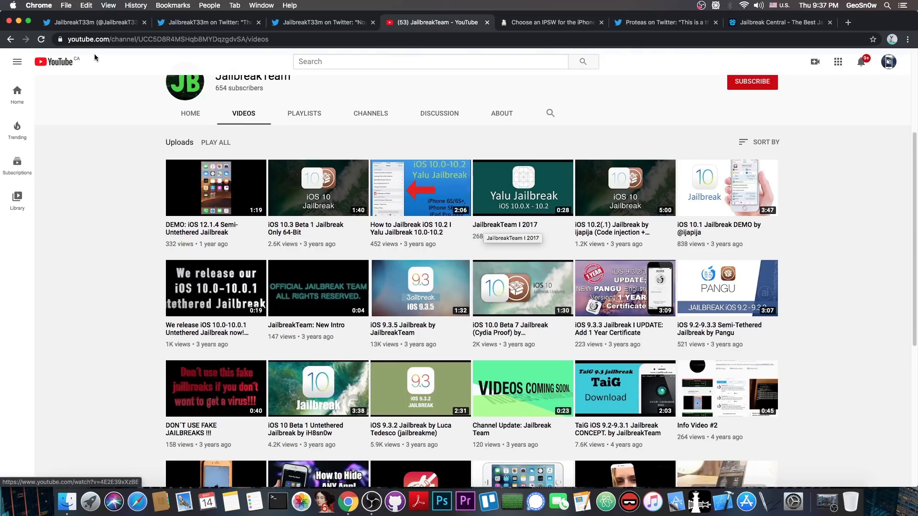
{"action": "left_click", "coordinate": [94, 23]}
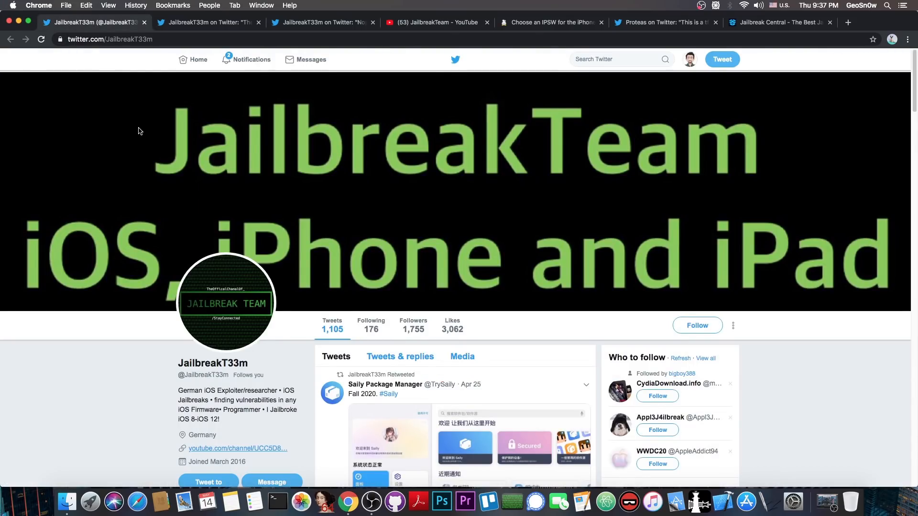
{"action": "scroll", "scroll_direction": "down", "scroll_amount": 3}
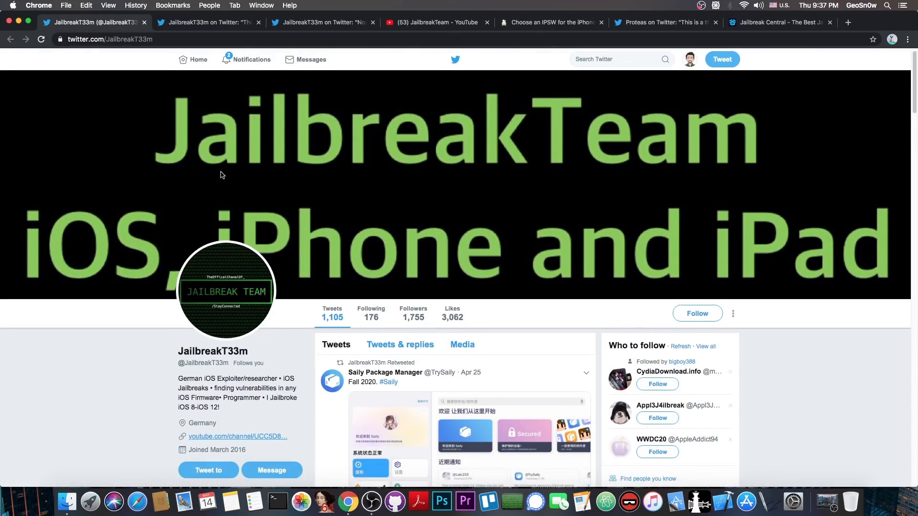
{"action": "scroll", "scroll_direction": "down", "scroll_amount": 3}
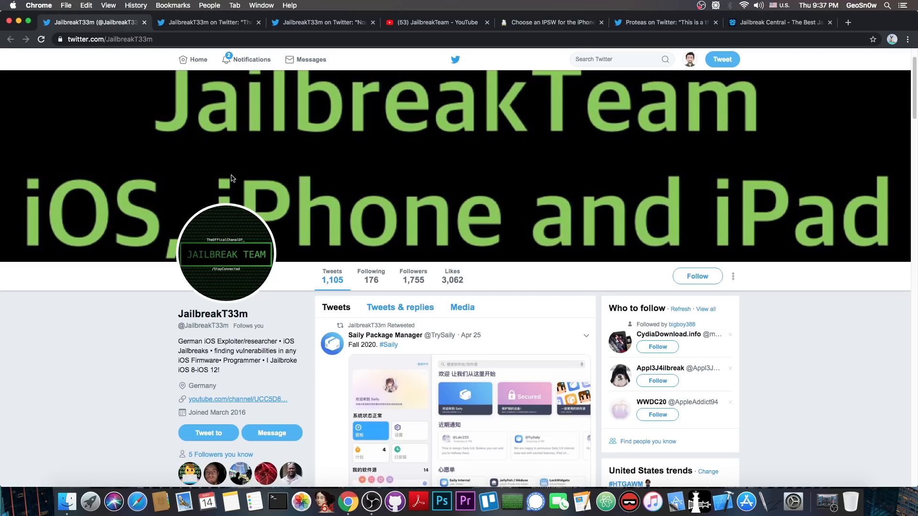
{"action": "mouse_move", "coordinate": [287, 186]}
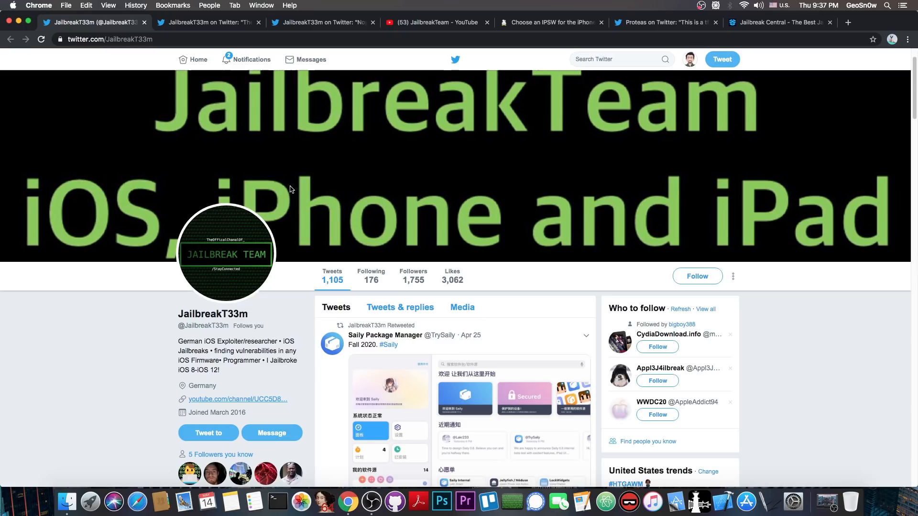
{"action": "left_click", "coordinate": [209, 22]}
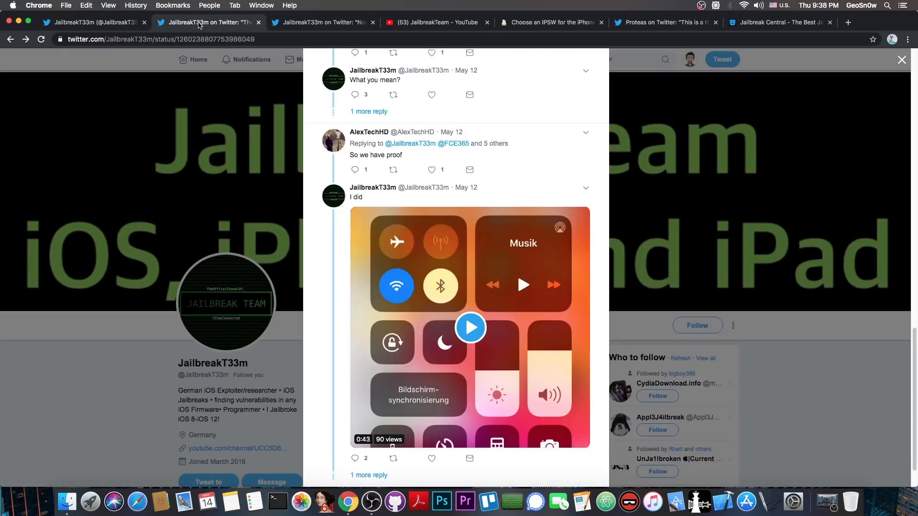
{"action": "mouse_move", "coordinate": [301, 132]}
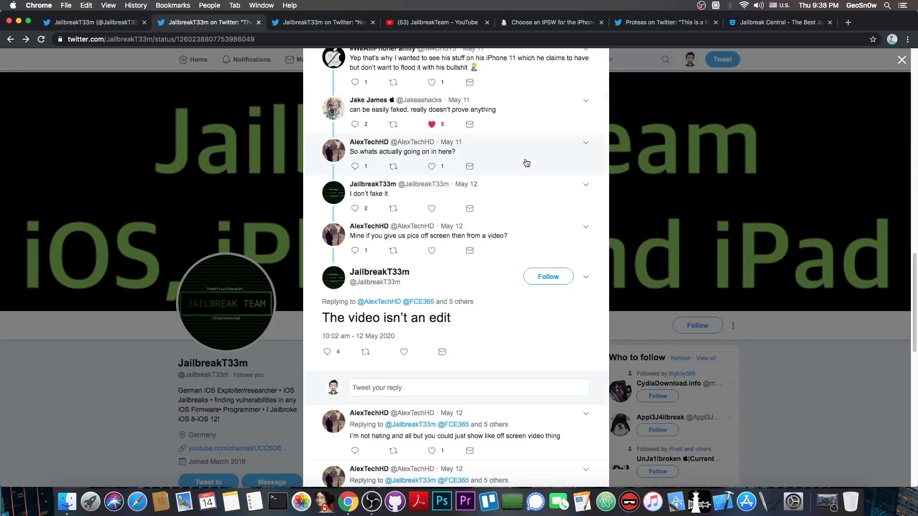
{"action": "scroll", "scroll_direction": "up", "scroll_amount": 3}
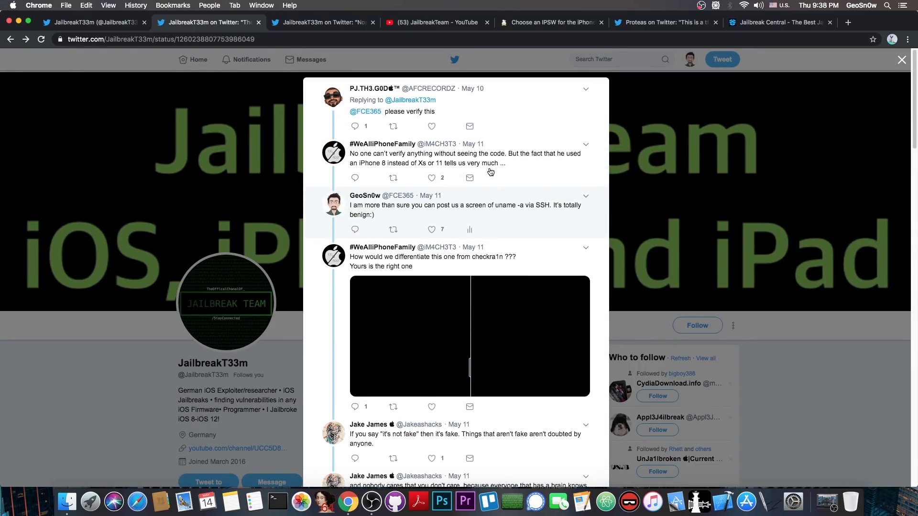
{"action": "scroll", "scroll_direction": "down", "scroll_amount": 3}
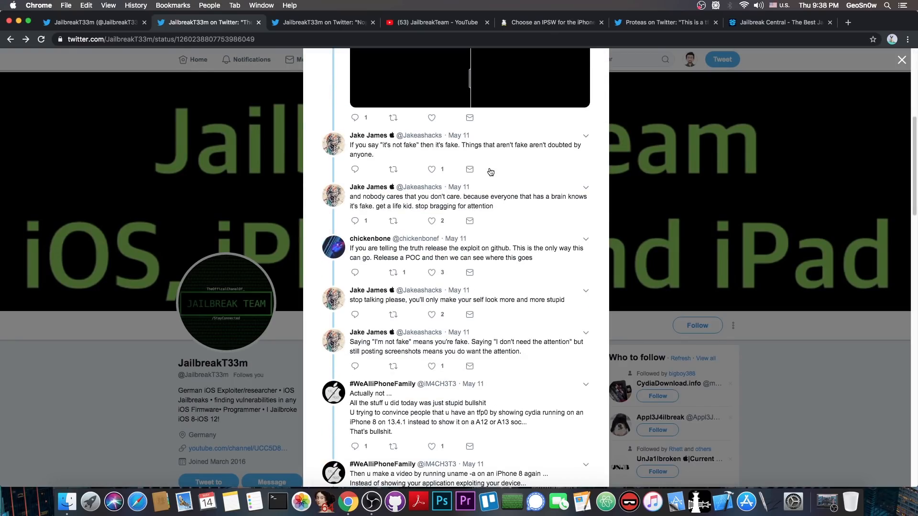
{"action": "mouse_move", "coordinate": [480, 167]}
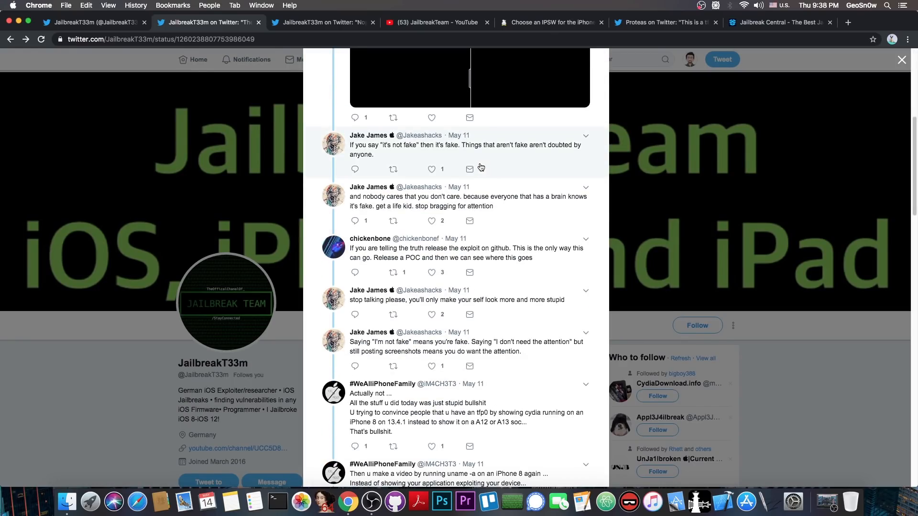
{"action": "mouse_move", "coordinate": [446, 148]}
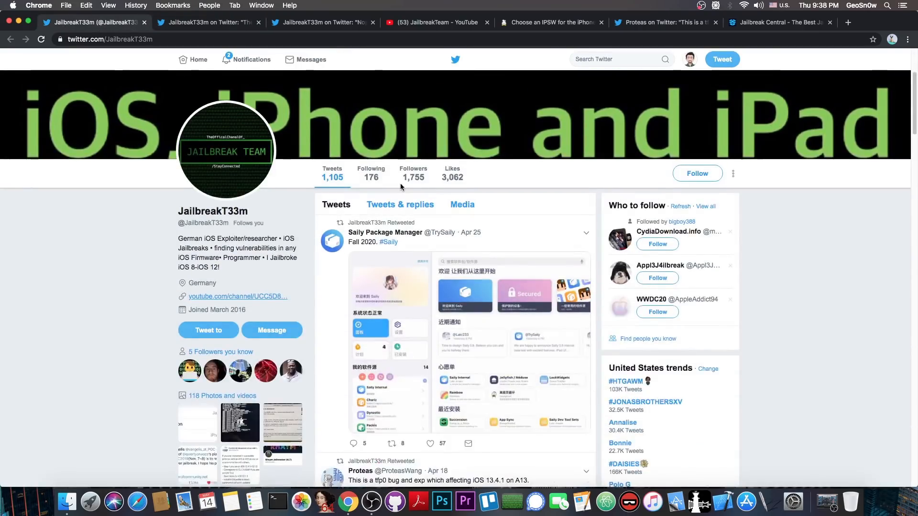
Scroll JailbreakT33m's timeline down past the Proteas and SoNiCk14 retweets and back up.
{"action": "scroll", "scroll_direction": "down", "scroll_amount": 3}
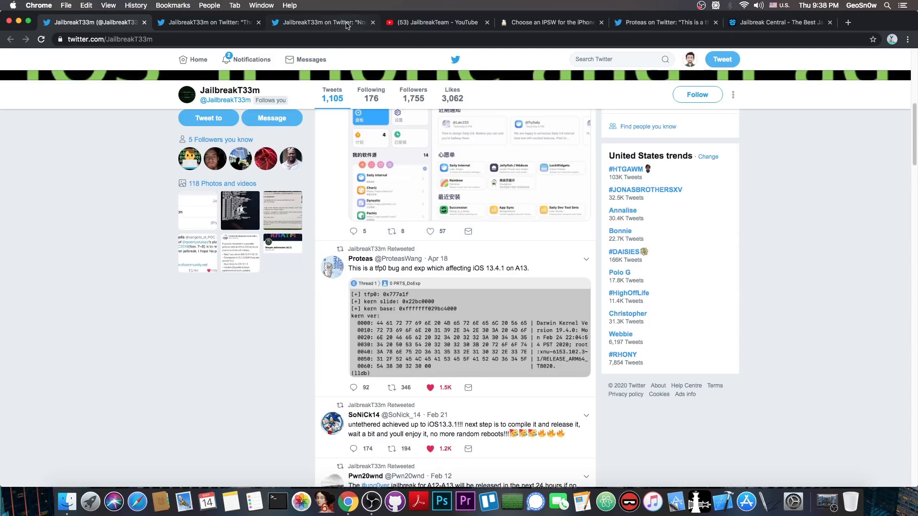
{"action": "scroll", "scroll_direction": "up", "scroll_amount": 3}
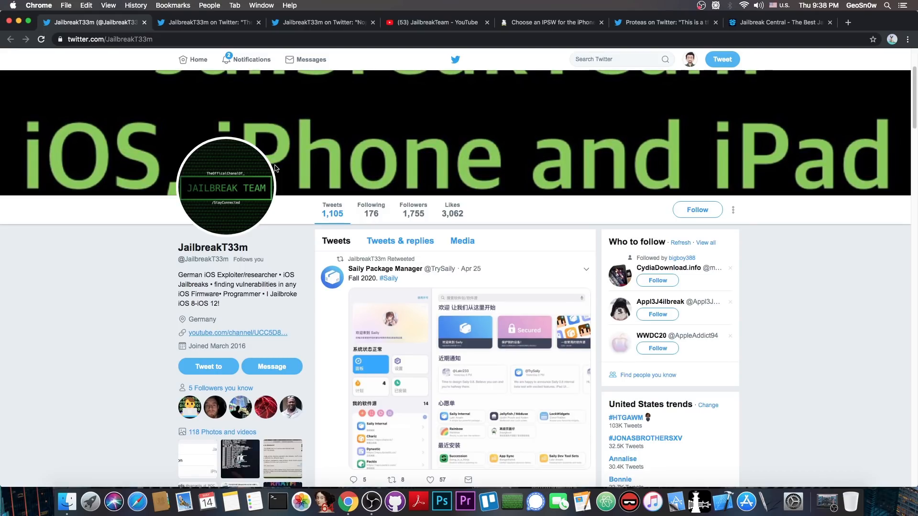
{"action": "mouse_move", "coordinate": [186, 29]}
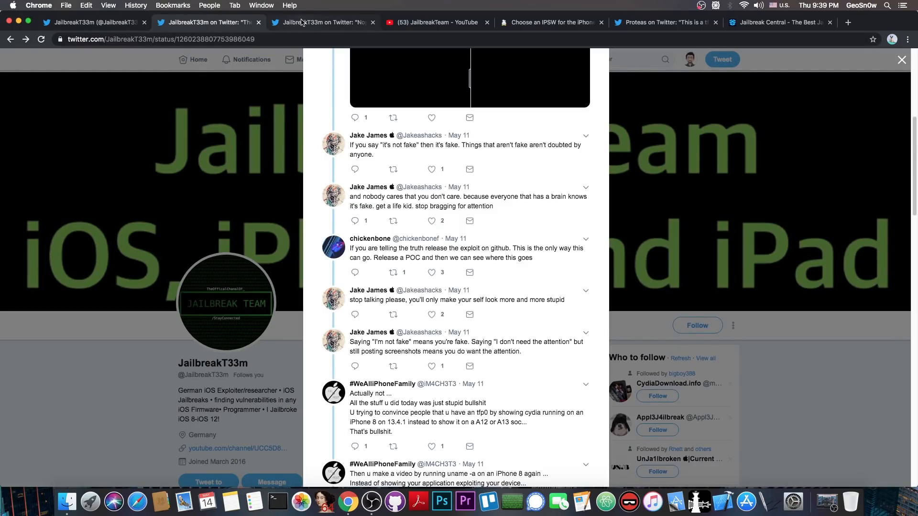
Play the 'I did' proof video and seek through its Cydia and terminal footage.
{"action": "scroll", "scroll_direction": "down", "scroll_amount": 3}
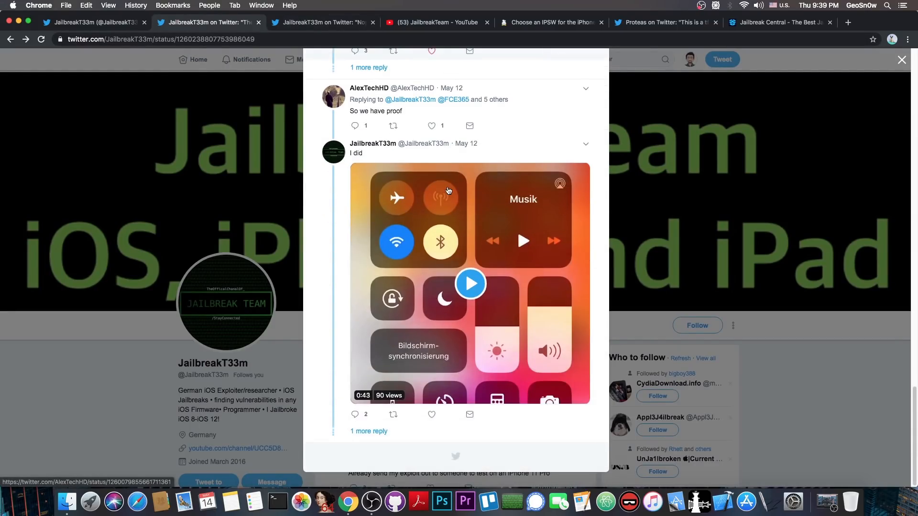
{"action": "mouse_move", "coordinate": [469, 331]}
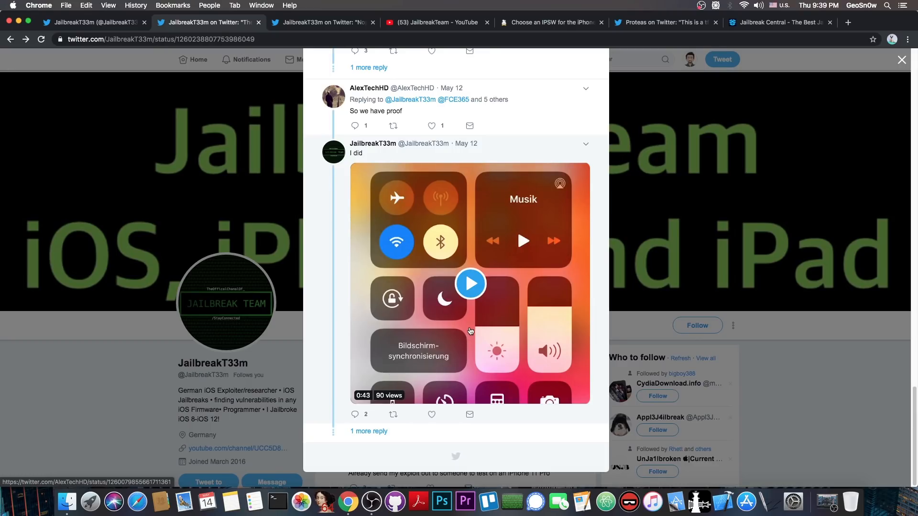
{"action": "mouse_move", "coordinate": [473, 297]}
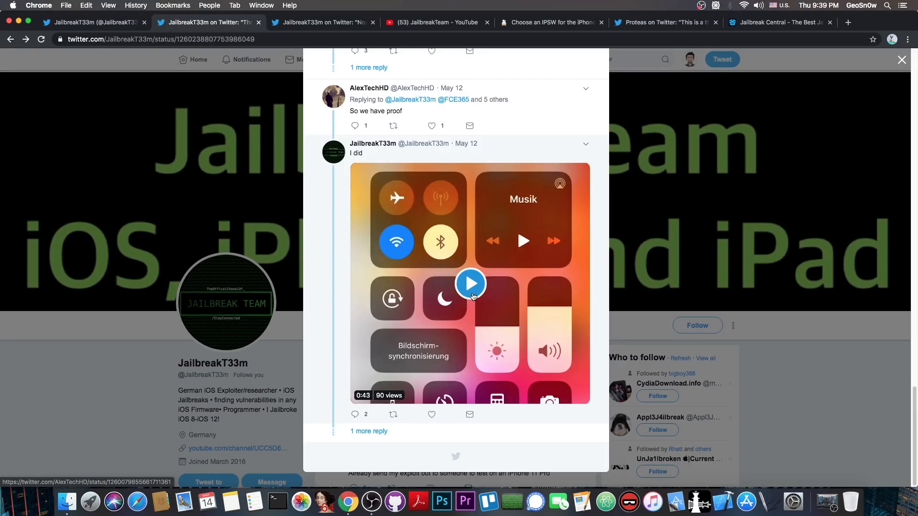
{"action": "left_click", "coordinate": [470, 284]}
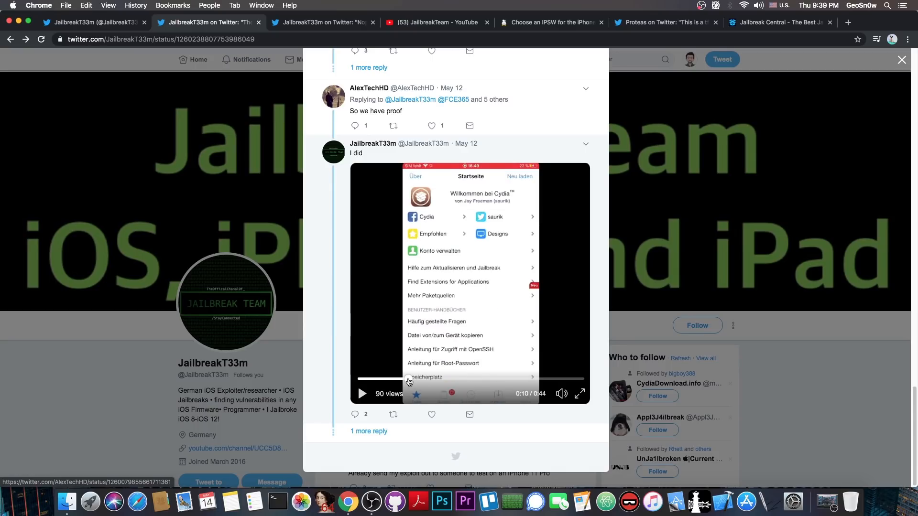
{"action": "left_click", "coordinate": [361, 393]}
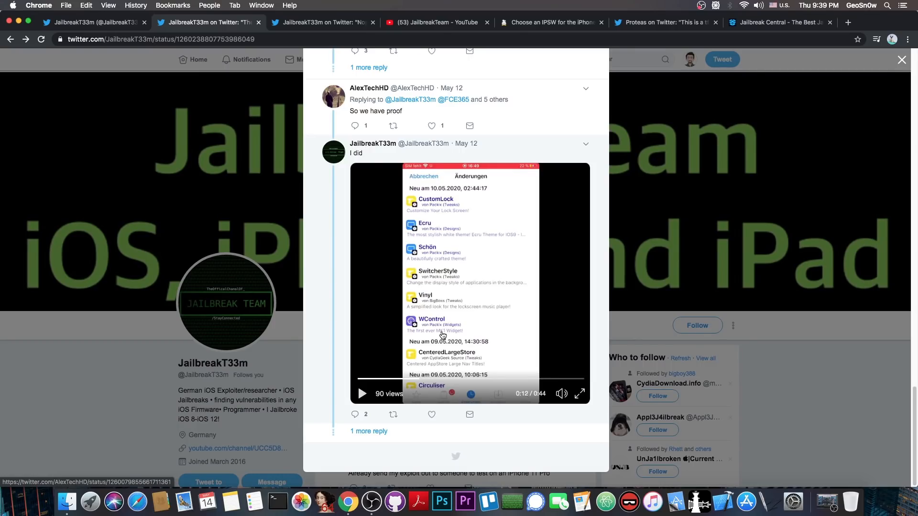
{"action": "mouse_move", "coordinate": [481, 383]}
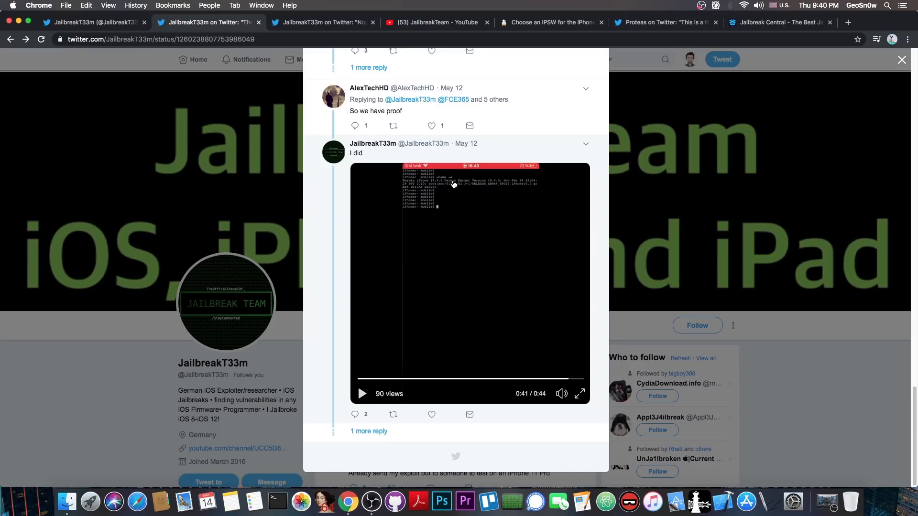
{"action": "scroll", "scroll_direction": "up", "scroll_amount": 3}
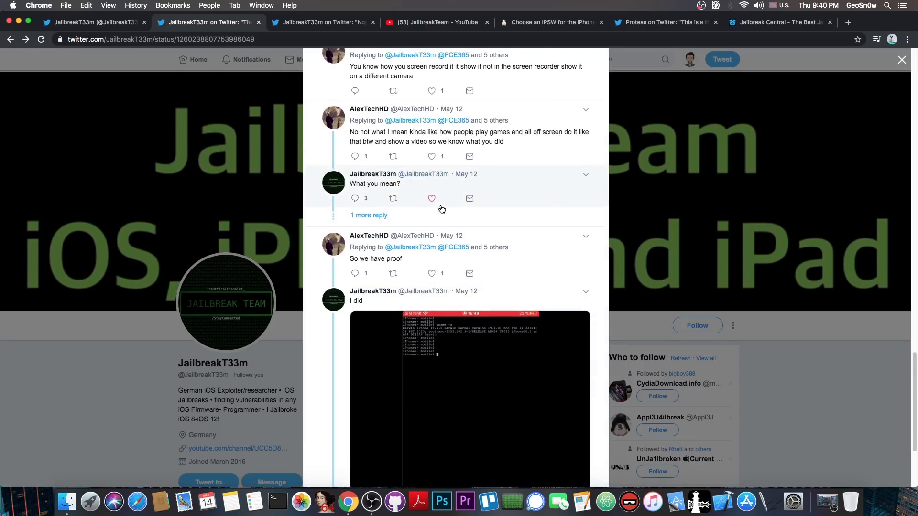
{"action": "scroll", "scroll_direction": "up", "scroll_amount": 3}
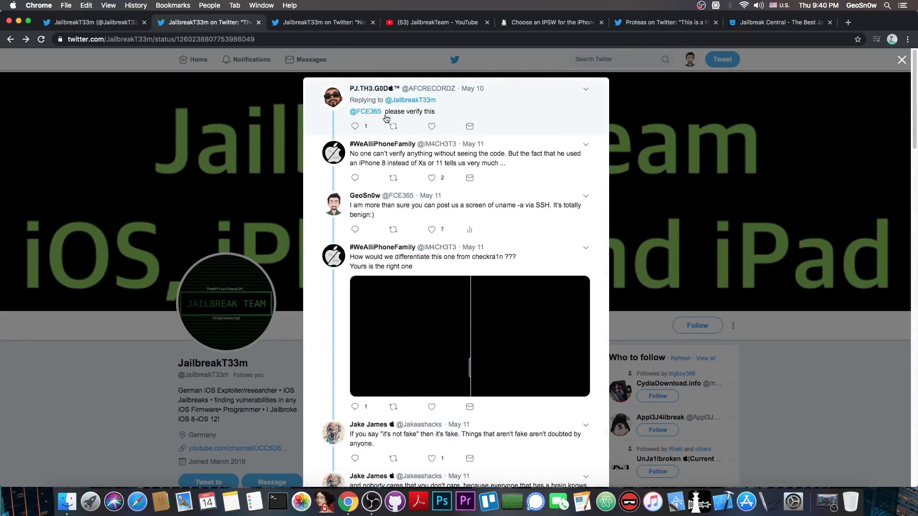
{"action": "mouse_move", "coordinate": [482, 113]}
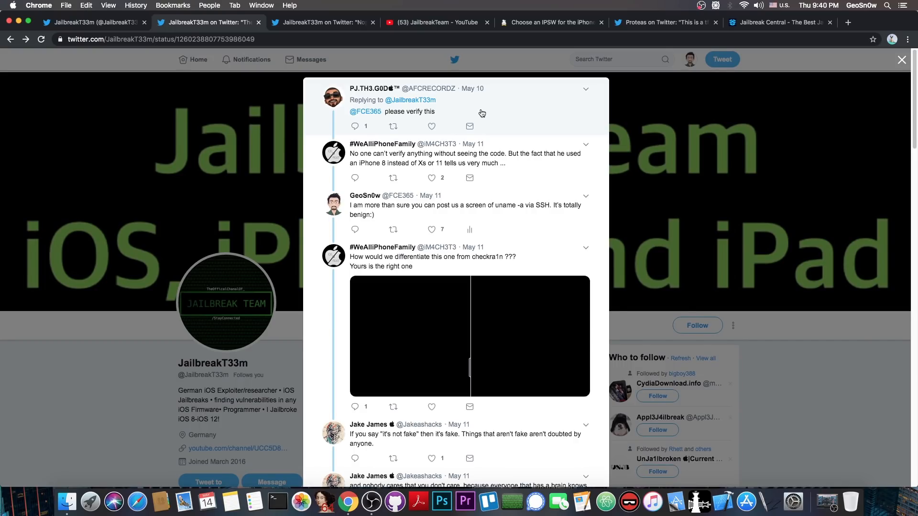
{"action": "scroll", "scroll_direction": "down", "scroll_amount": 3}
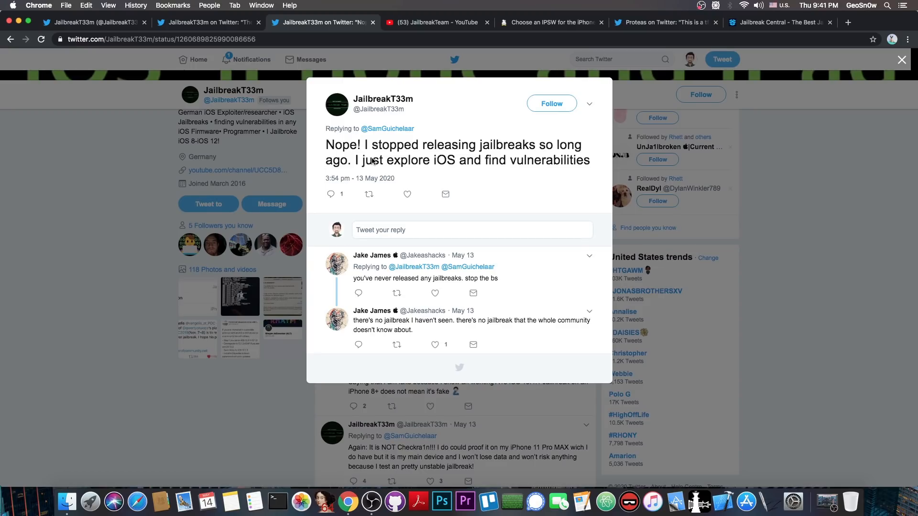
{"action": "mouse_move", "coordinate": [435, 133]}
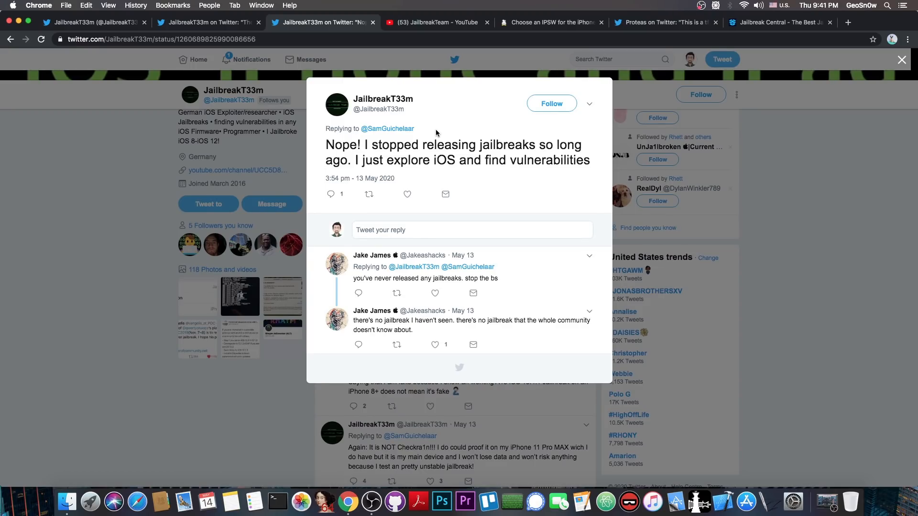
Switch to the JailbreakTeam YouTube channel's videos page.
{"action": "left_click", "coordinate": [435, 23]}
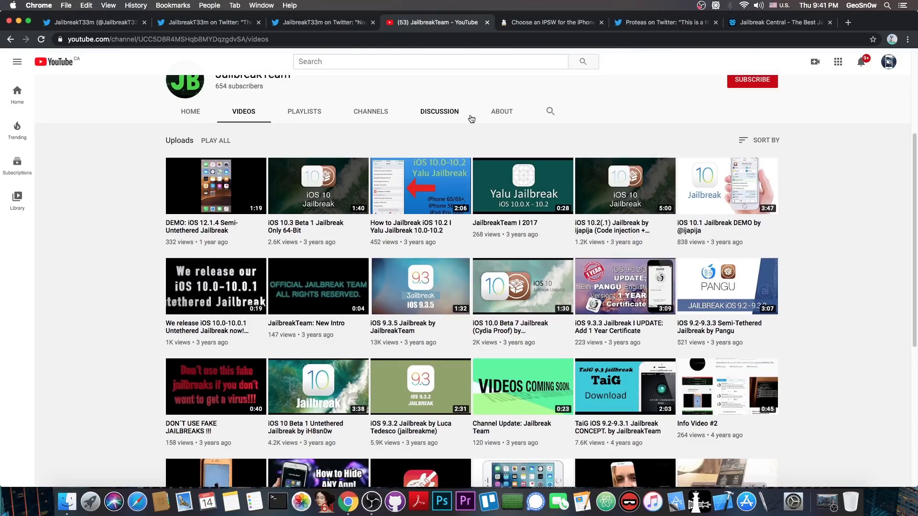
Scroll the YouTube channel up to its banner, then revisit the profile and Proteas tweet tabs.
{"action": "scroll", "scroll_direction": "up", "scroll_amount": 3}
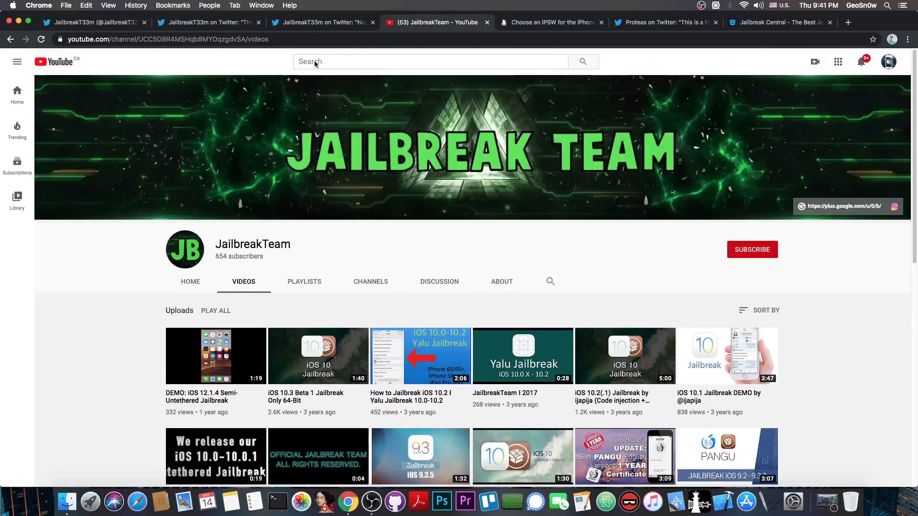
{"action": "left_click", "coordinate": [91, 22]}
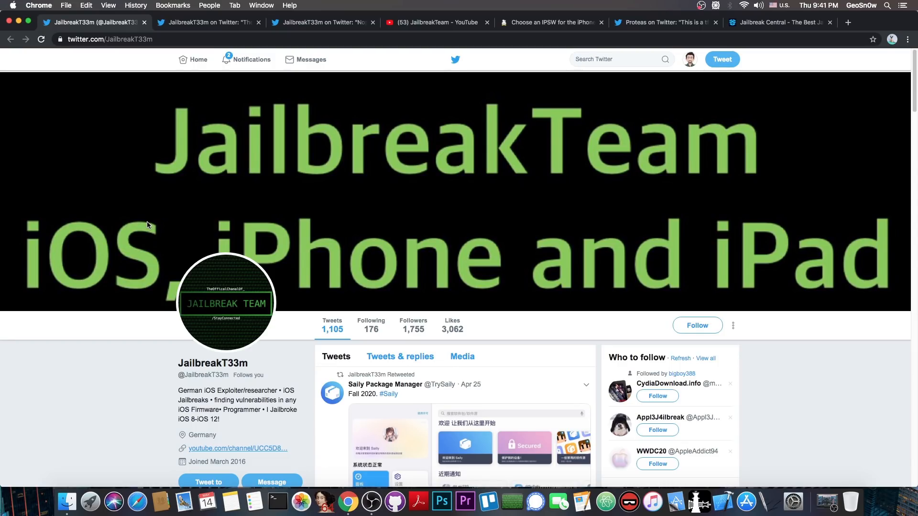
{"action": "left_click", "coordinate": [665, 22]}
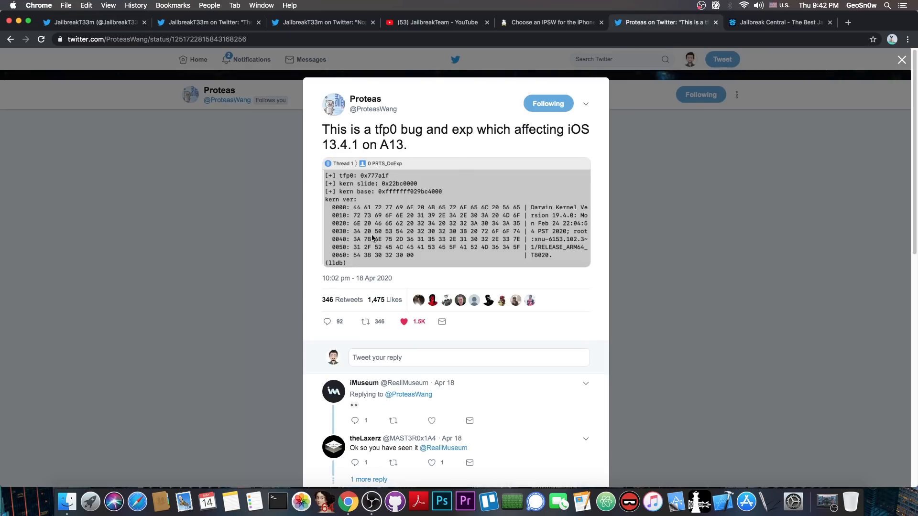
{"action": "mouse_move", "coordinate": [636, 307]}
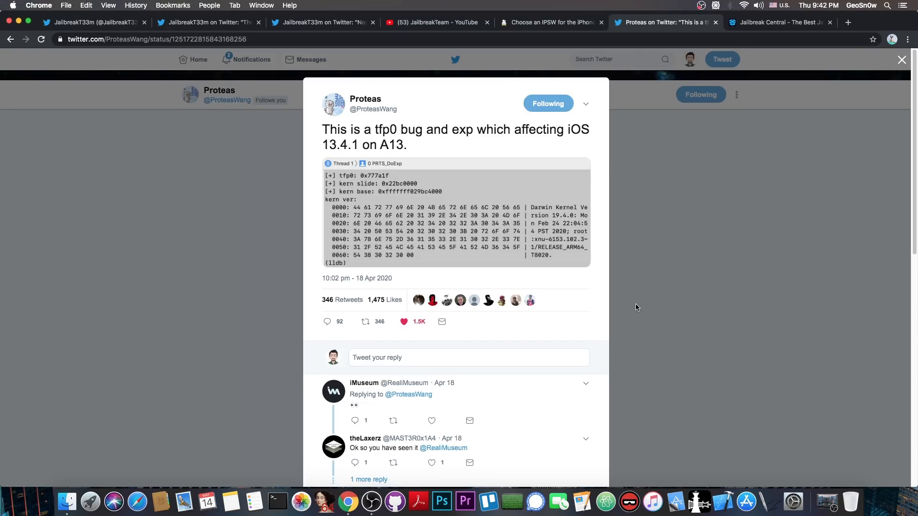
Go back to JailbreakT33m's profile tab from the Proteas tweet.
{"action": "left_click", "coordinate": [91, 22]}
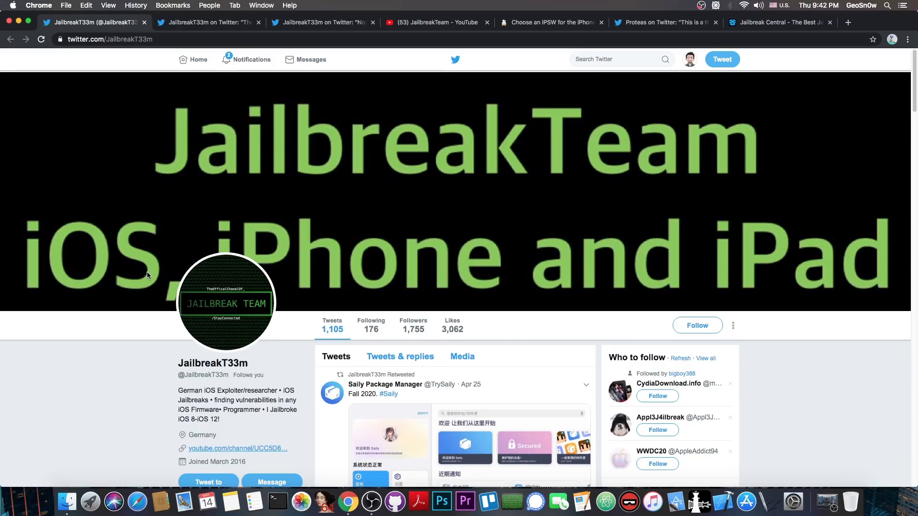
{"action": "mouse_move", "coordinate": [226, 334]}
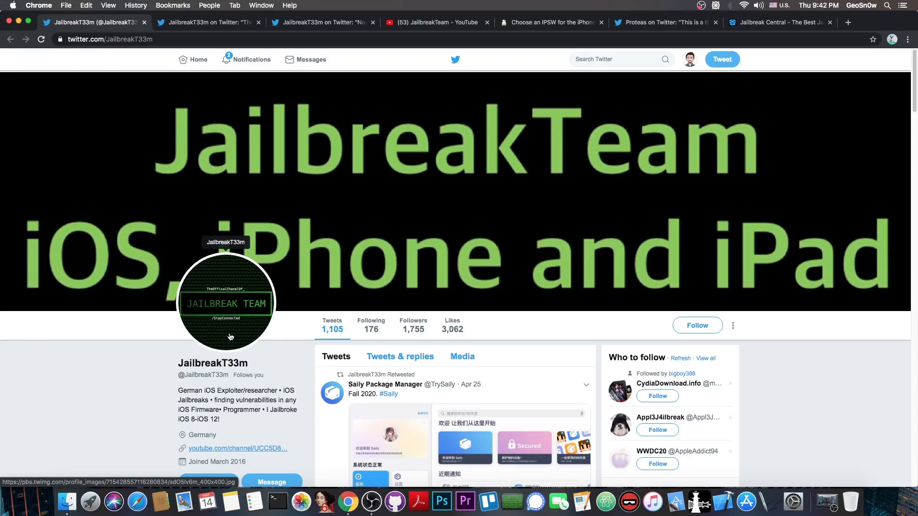
{"action": "mouse_move", "coordinate": [757, 28]}
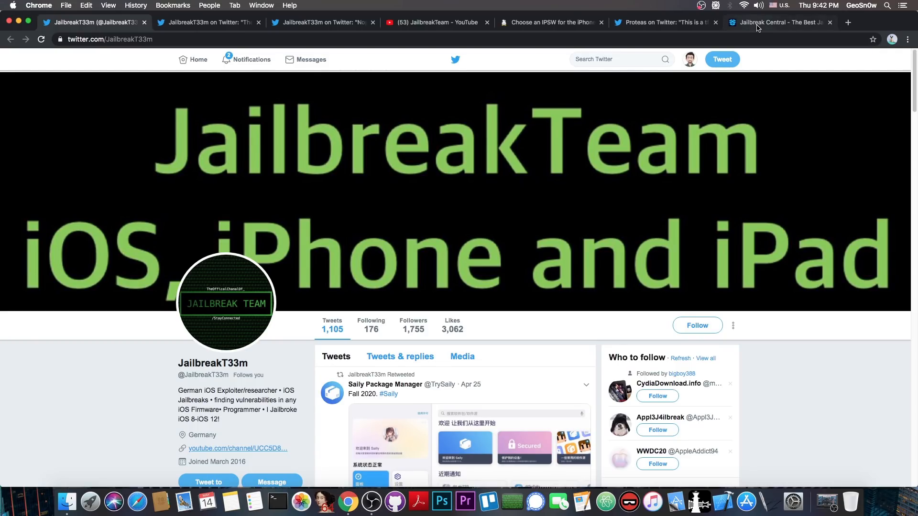
Show the Jailbreak Central forum index, then put the Chrome window away.
{"action": "left_click", "coordinate": [778, 23]}
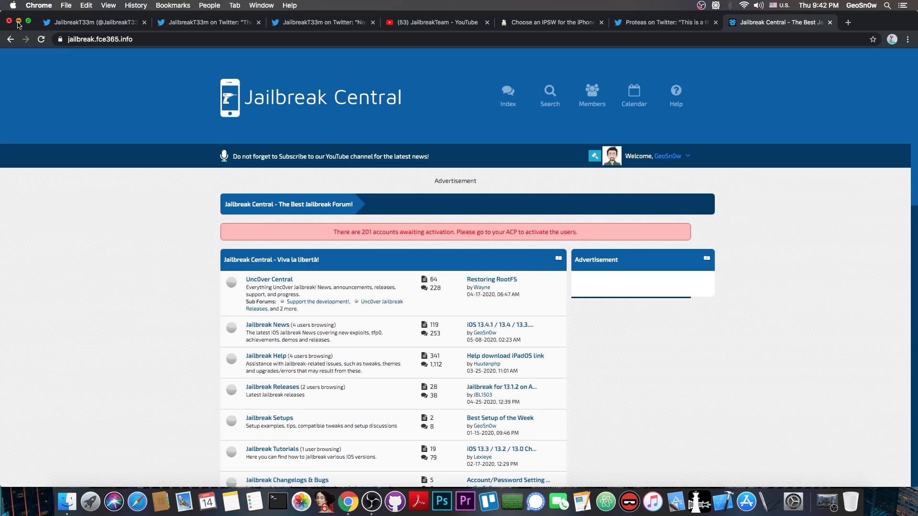
{"action": "left_click", "coordinate": [9, 22]}
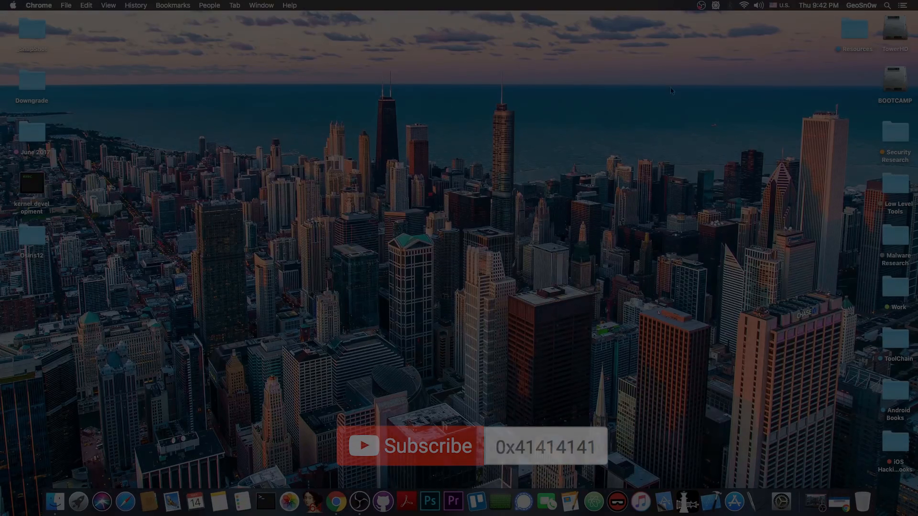